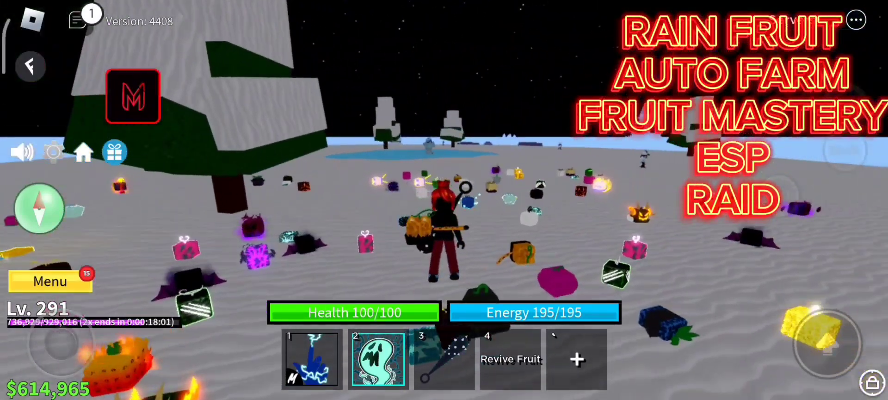
Bring up the MTriet Hub's Main Boss section and select Yeti as the boss to farm
click(132, 95)
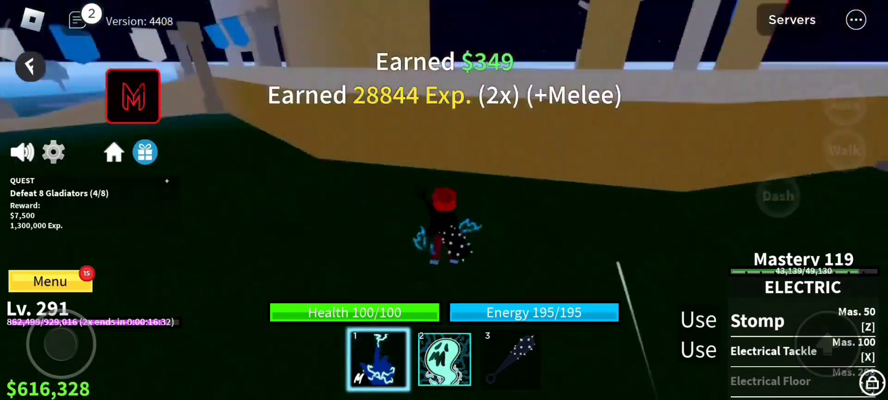
click(133, 95)
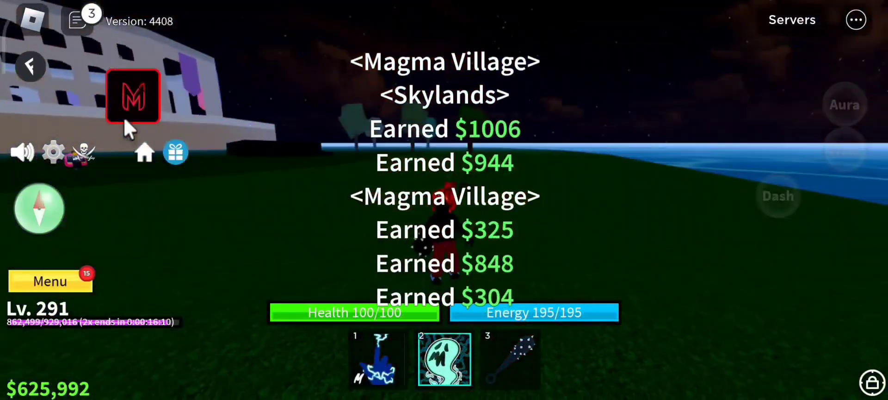
click(133, 95)
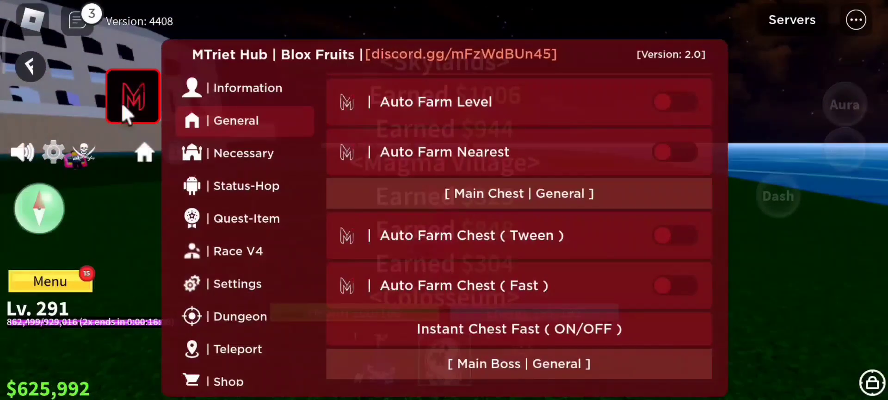
scroll(down, 3)
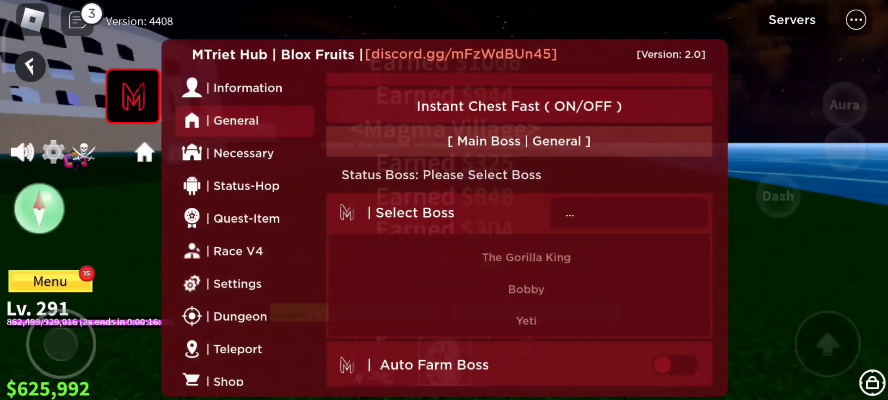
click(525, 320)
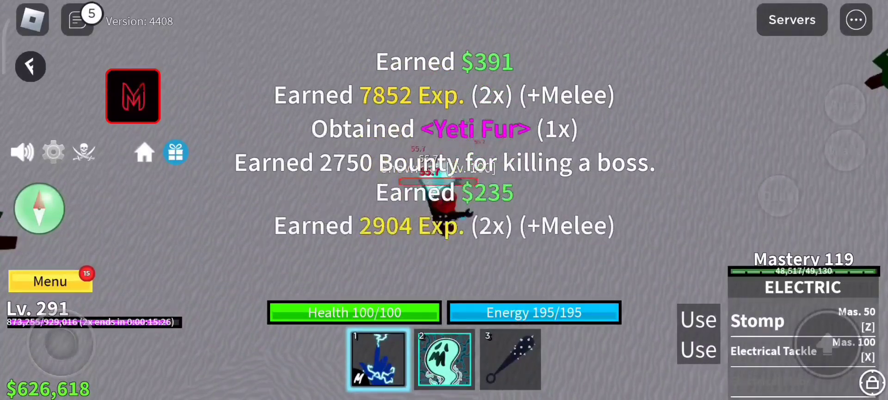
Fight the Gladiators quest, then reopen the hub at Main Boss and Main Mastery with Yeti selected
click(132, 95)
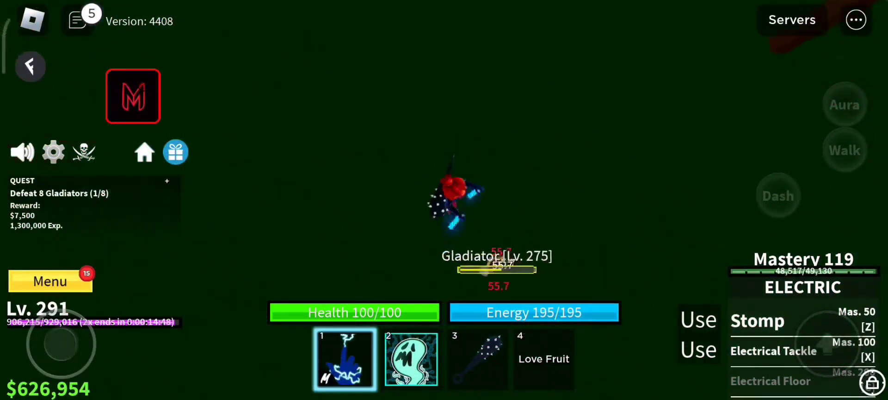
click(410, 360)
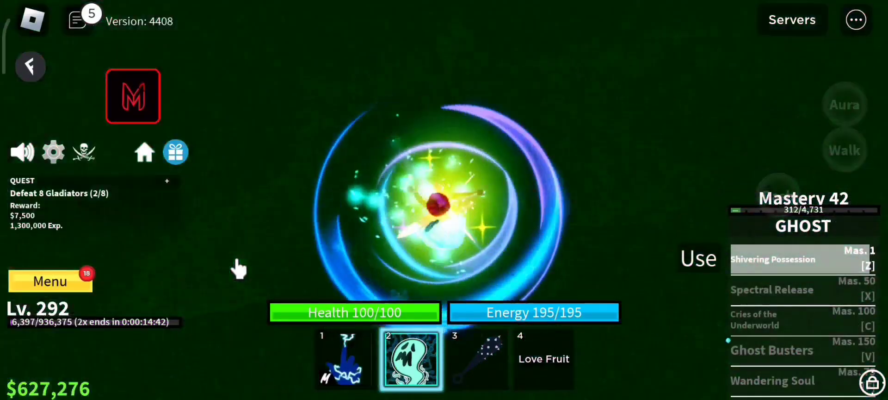
click(132, 97)
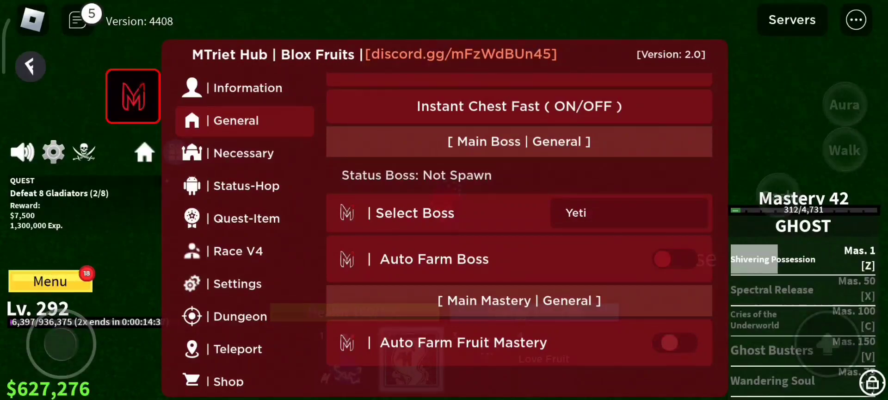
Close and reopen the hub on the Necessary section with the Select Mode Bone choices listed
click(133, 95)
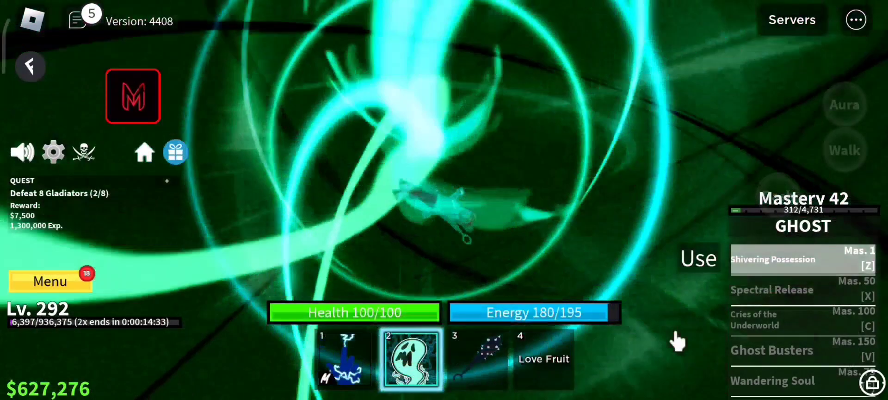
click(133, 97)
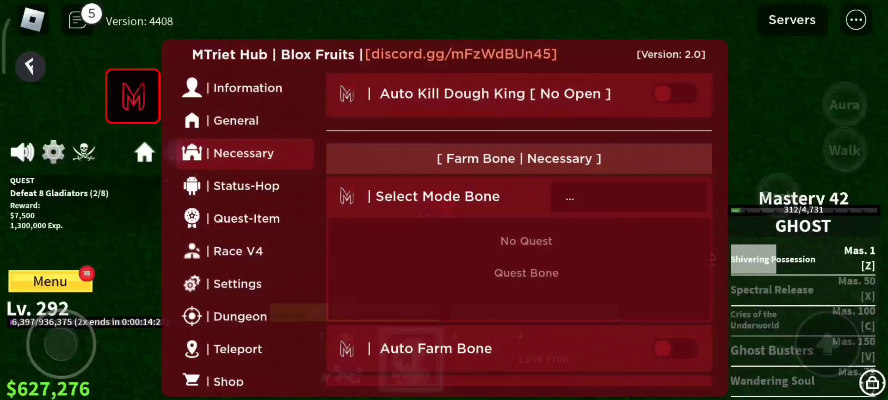
Browse the hub's Quest-Item, Race V4 and Settings sections, scrolling through the farm settings
click(246, 218)
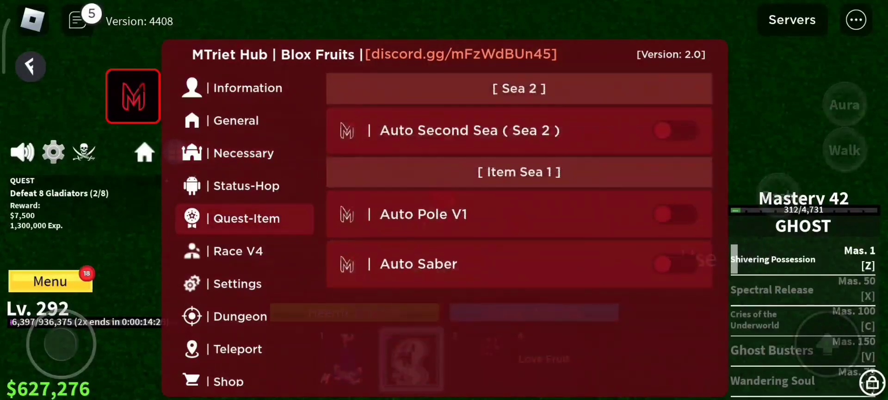
click(238, 251)
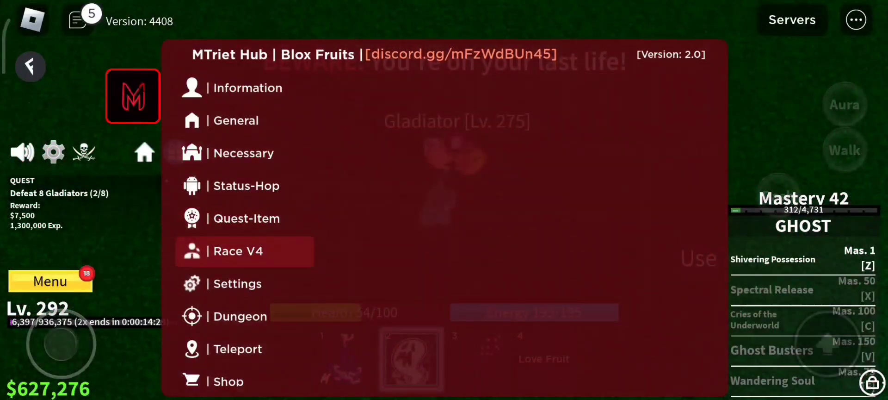
click(238, 283)
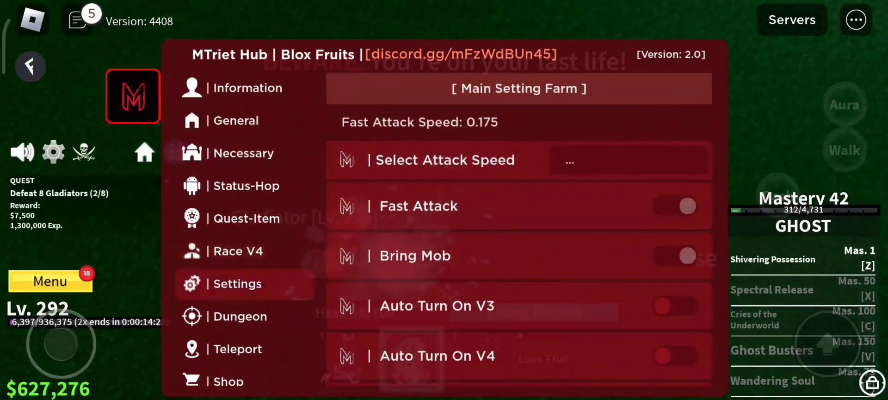
scroll(down, 3)
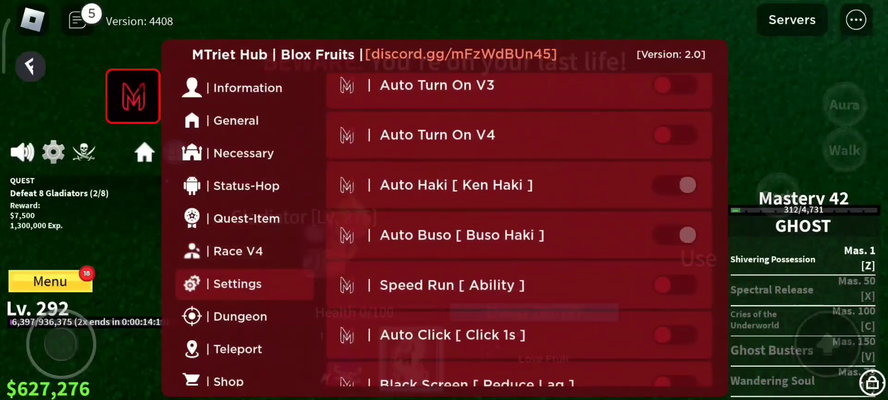
scroll(down, 3)
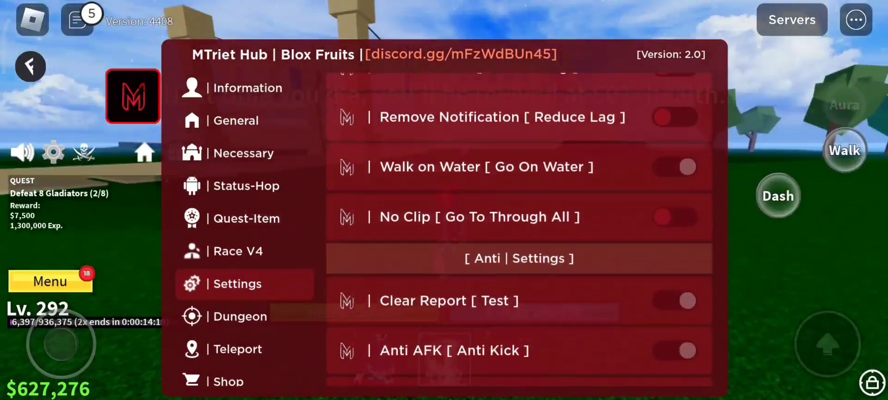
Show the Dungeon section's raid options such as chip buying, auto raid start and Kill Aura
click(240, 315)
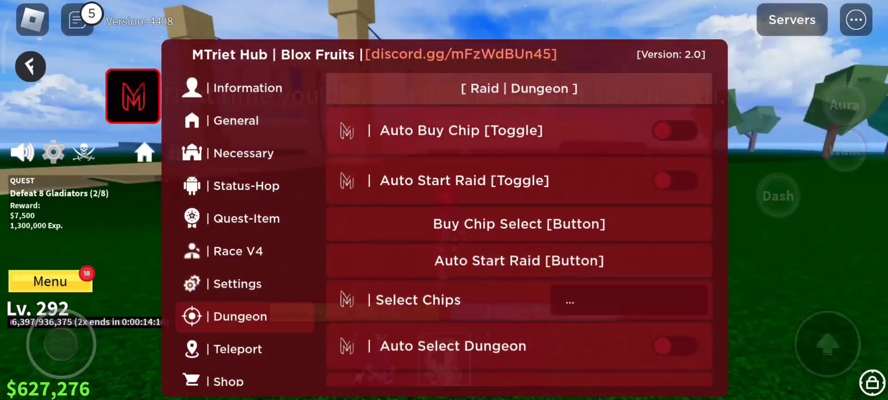
scroll(down, 3)
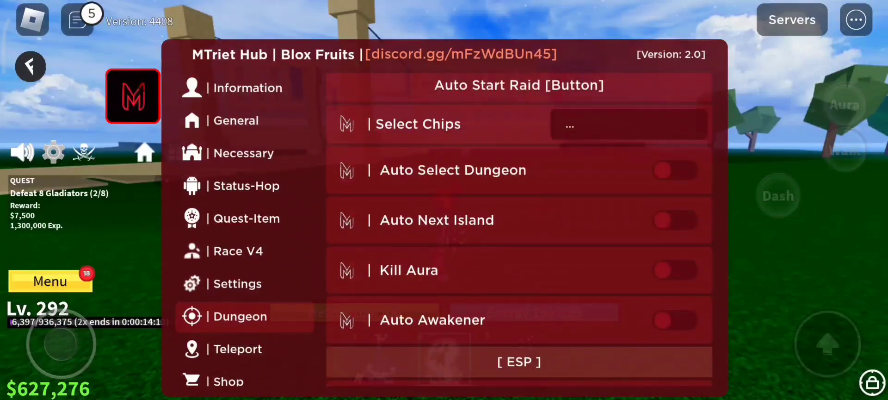